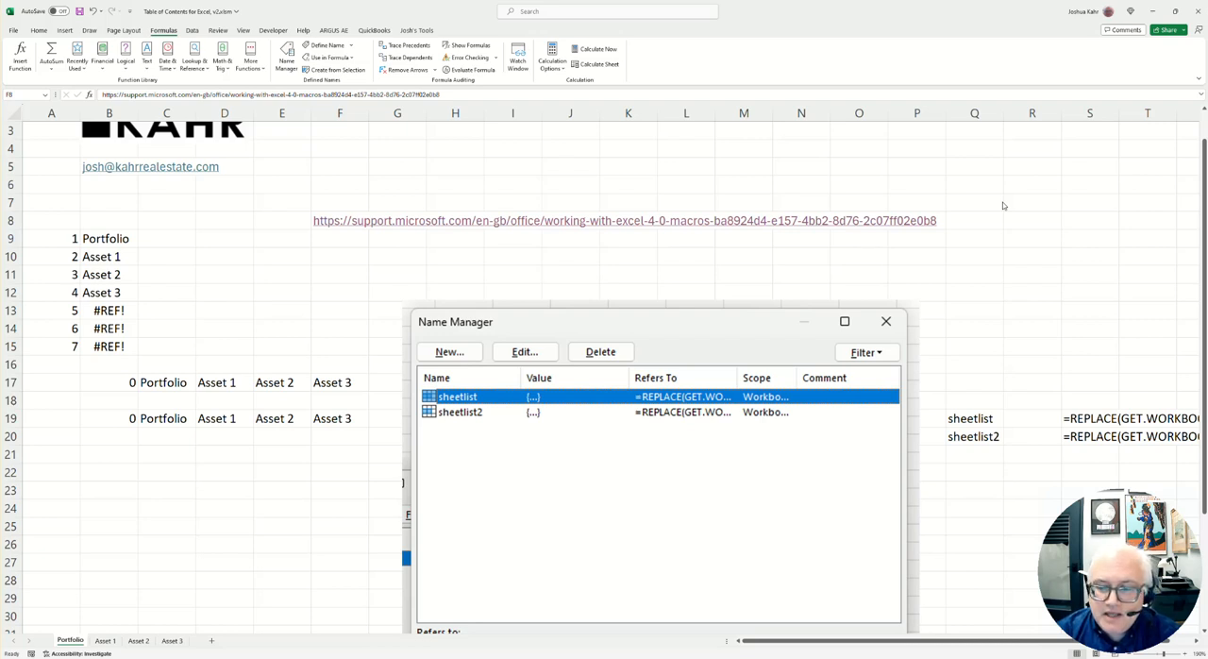
{"action": "mouse_move", "coordinate": [967, 204]}
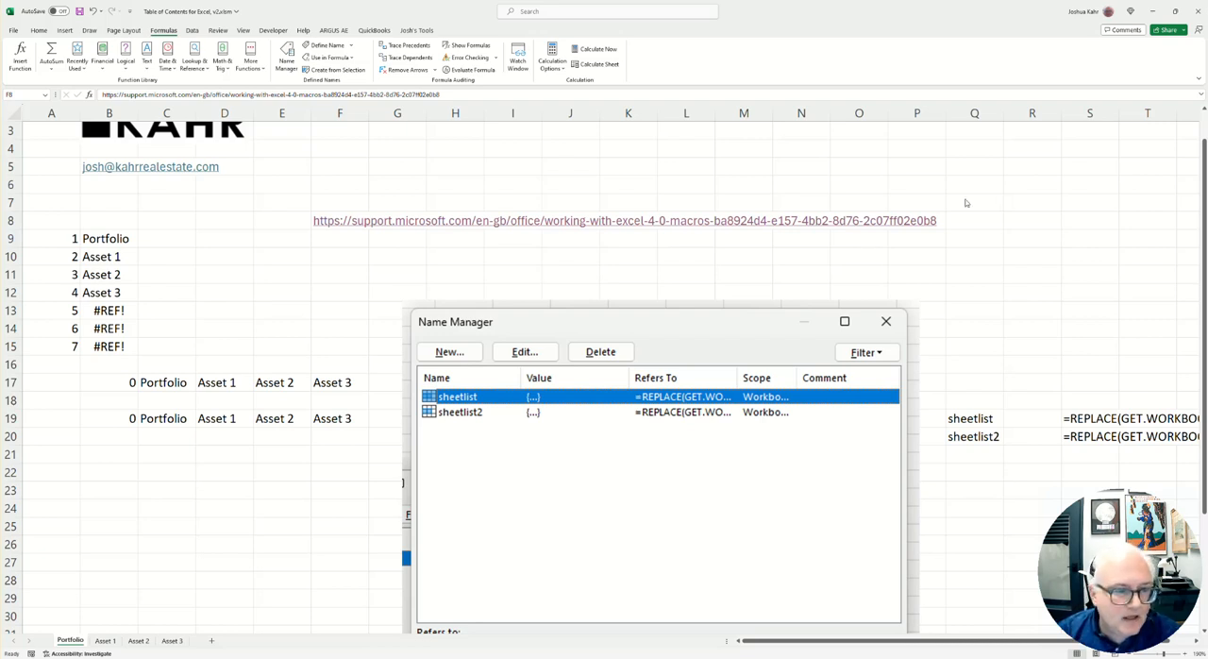
{"action": "mouse_move", "coordinate": [71, 619]}
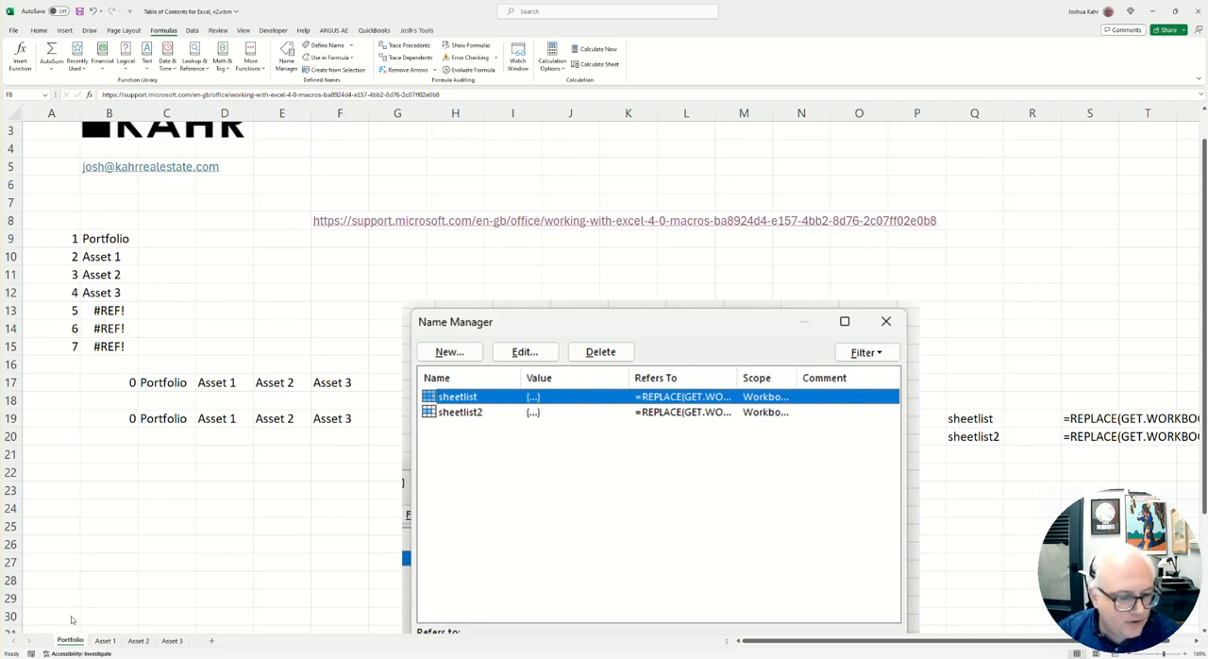
{"action": "mouse_move", "coordinate": [381, 297]}
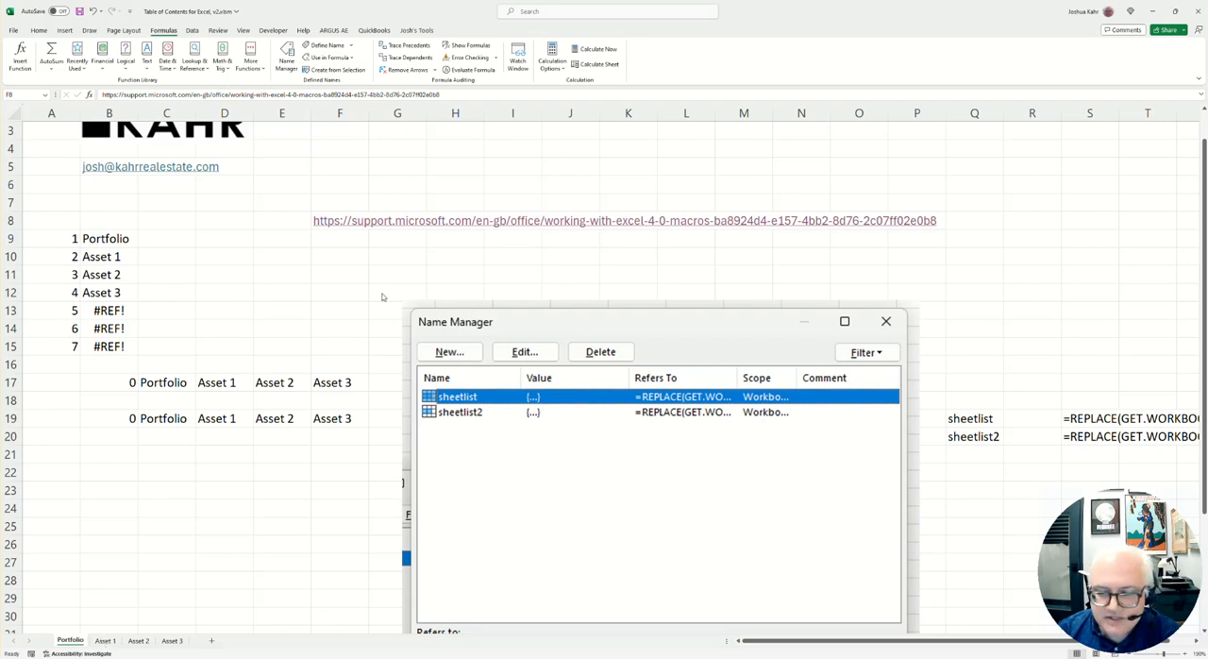
{"action": "mouse_move", "coordinate": [129, 645]}
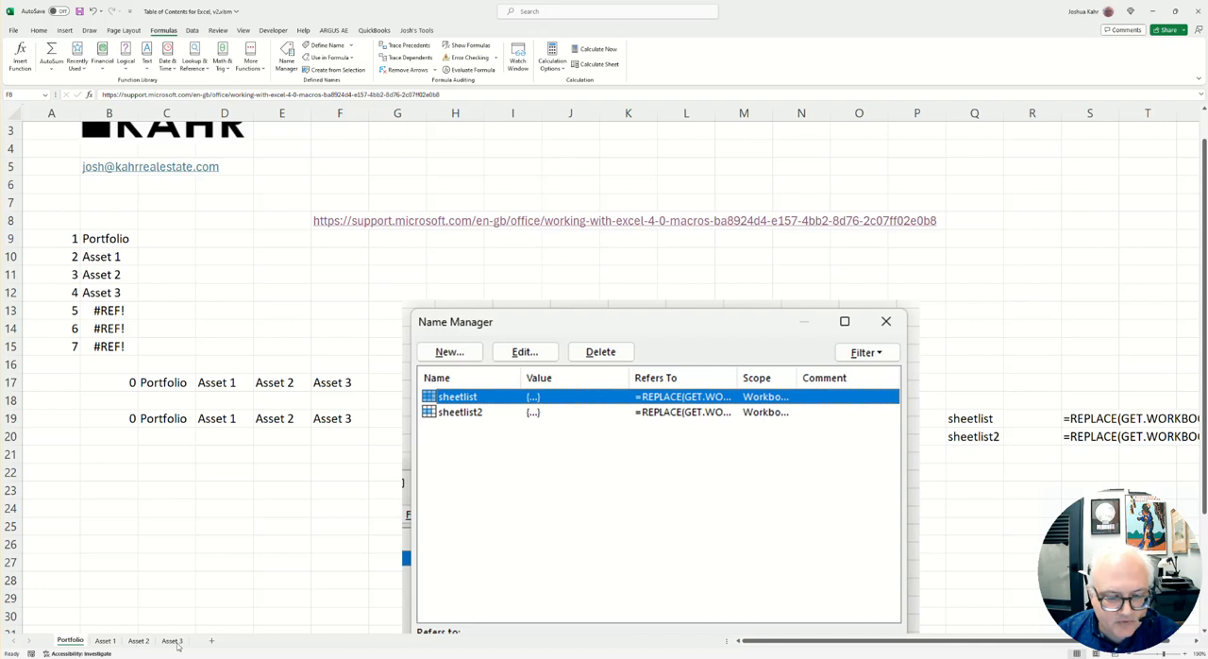
Step: Review the Asset 1 sheet, then the sheet-name formulas in B9 and row 19 on Portfolio
{"action": "left_click", "coordinate": [105, 641]}
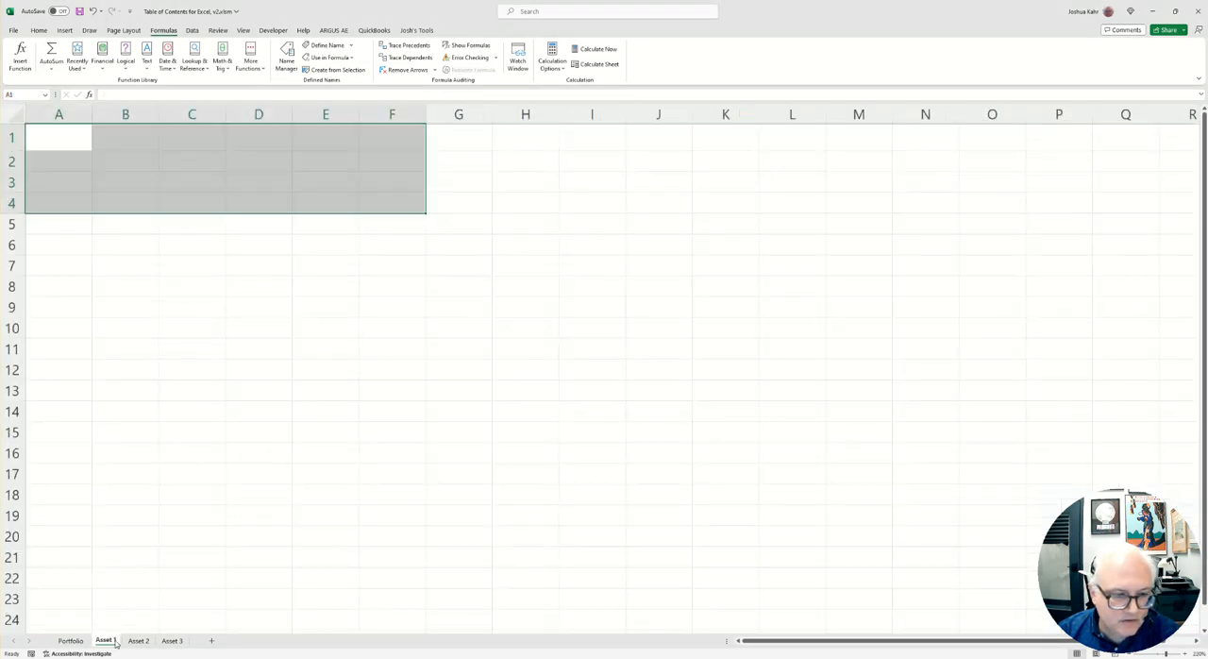
{"action": "left_click", "coordinate": [172, 640]}
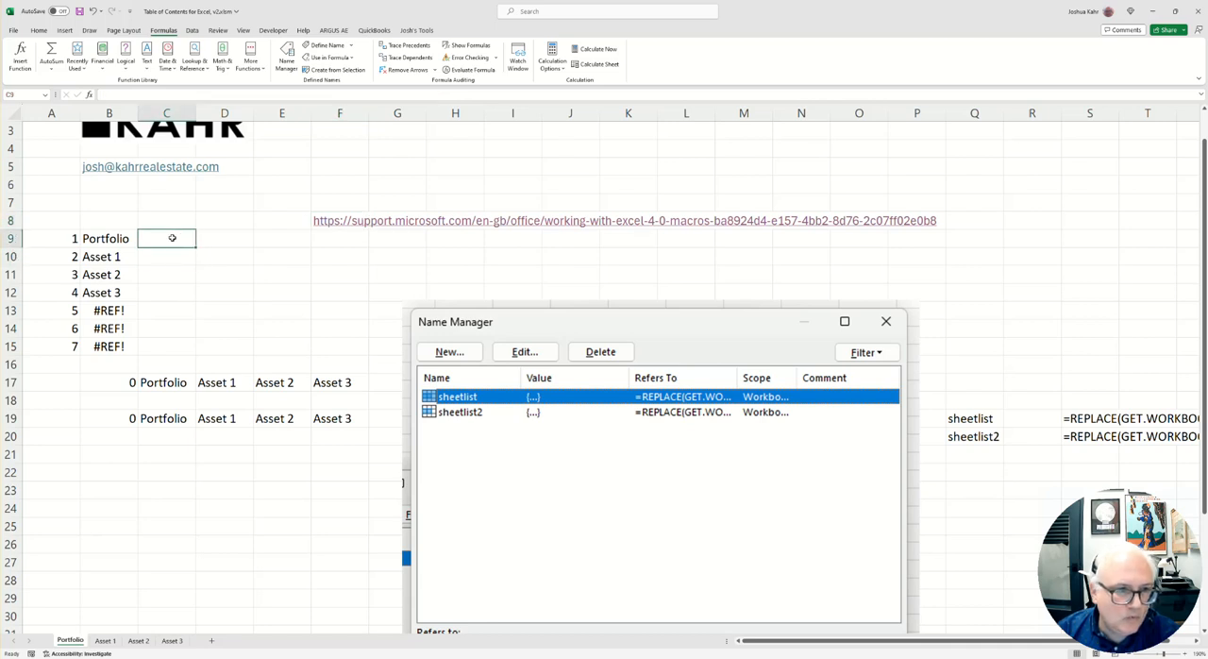
{"action": "left_click", "coordinate": [109, 238]}
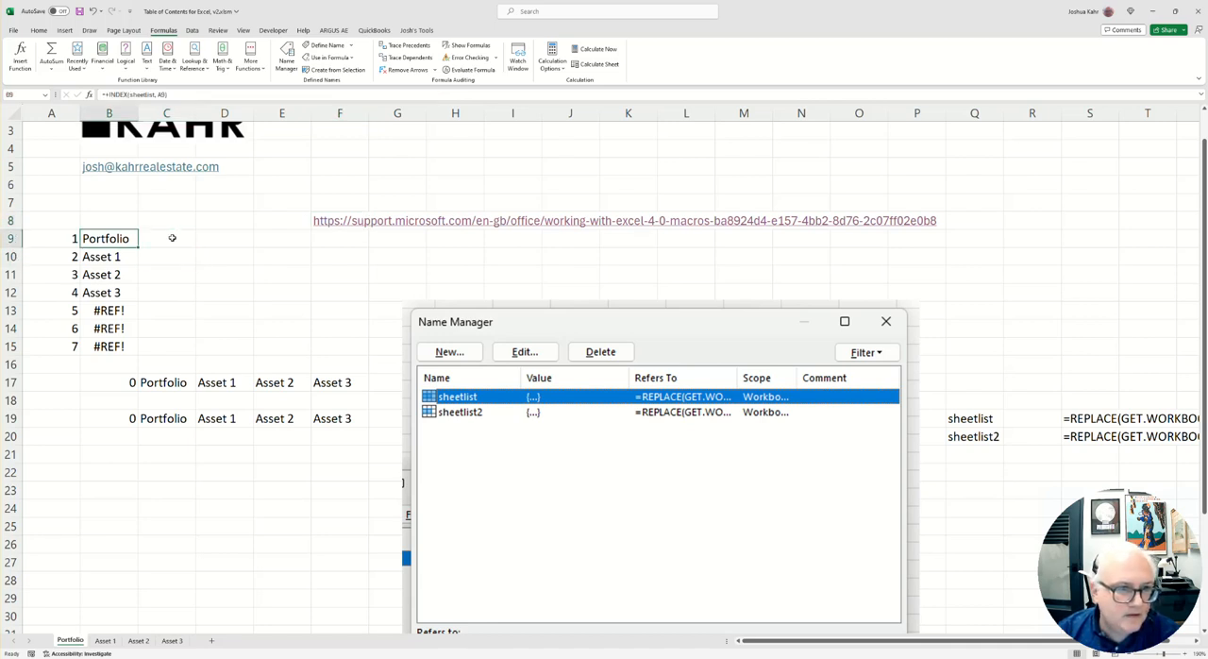
{"action": "left_click", "coordinate": [397, 274]}
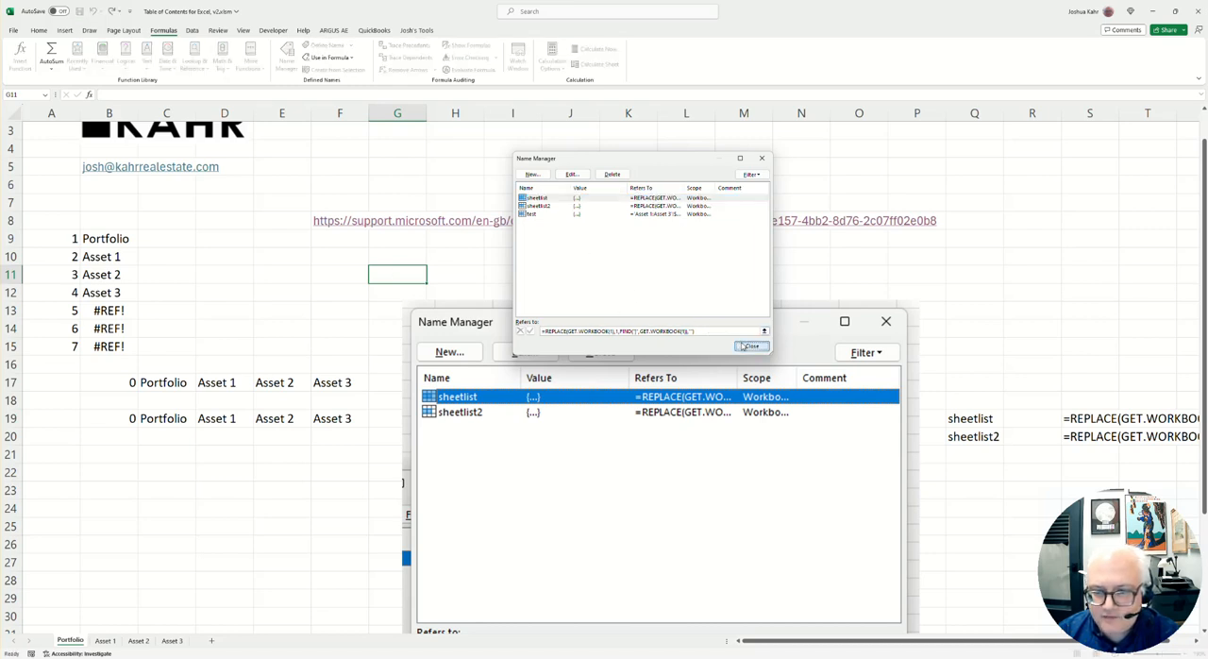
{"action": "left_click", "coordinate": [751, 346]}
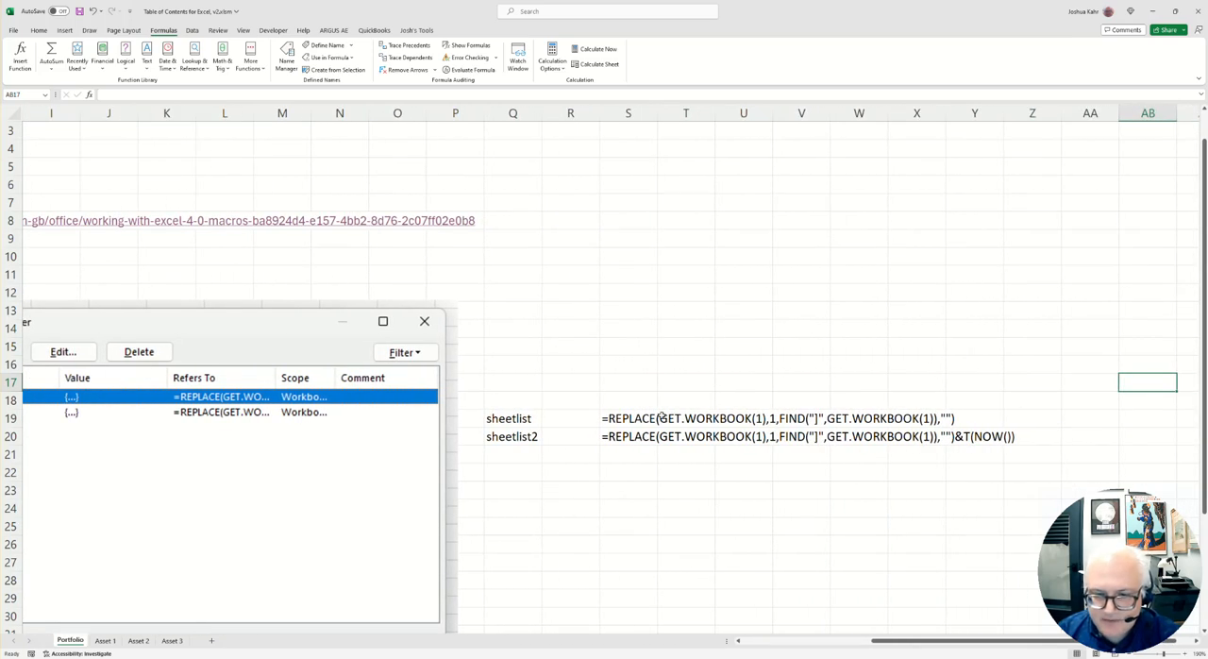
{"action": "left_click", "coordinate": [627, 417]}
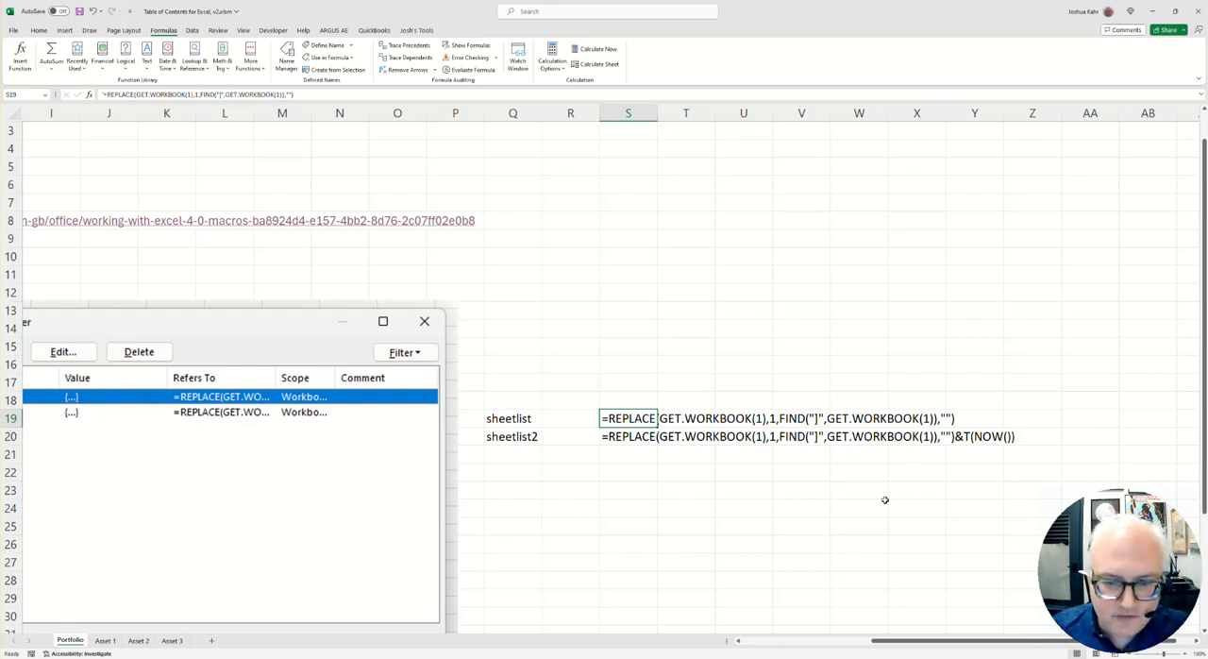
Step: Examine the written-out sheetlist formula's GET.WORKBOOK part and the row 17 list formulas
{"action": "left_click", "coordinate": [455, 417]}
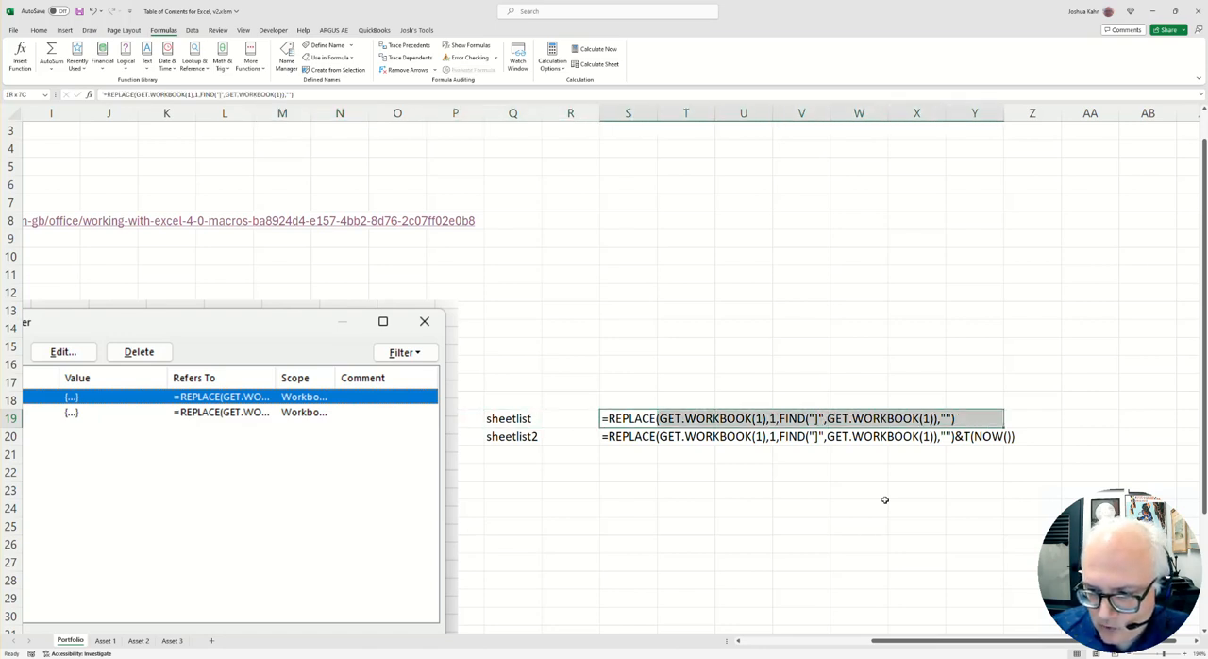
{"action": "left_click", "coordinate": [166, 418]}
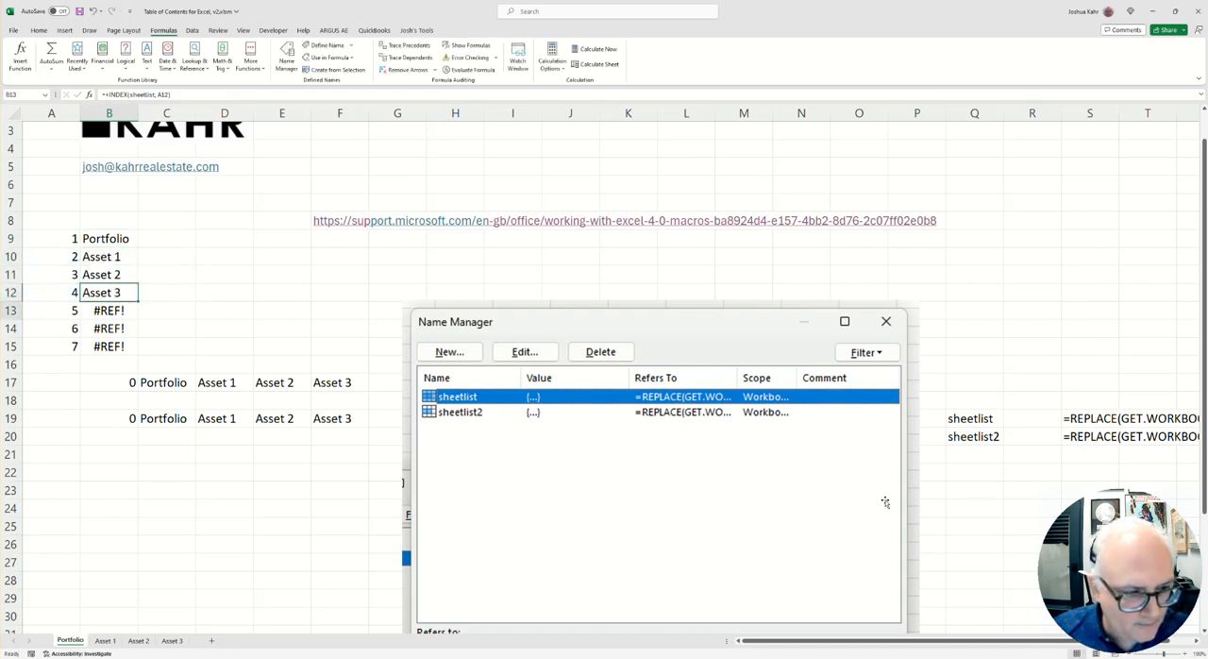
{"action": "left_click", "coordinate": [167, 381]}
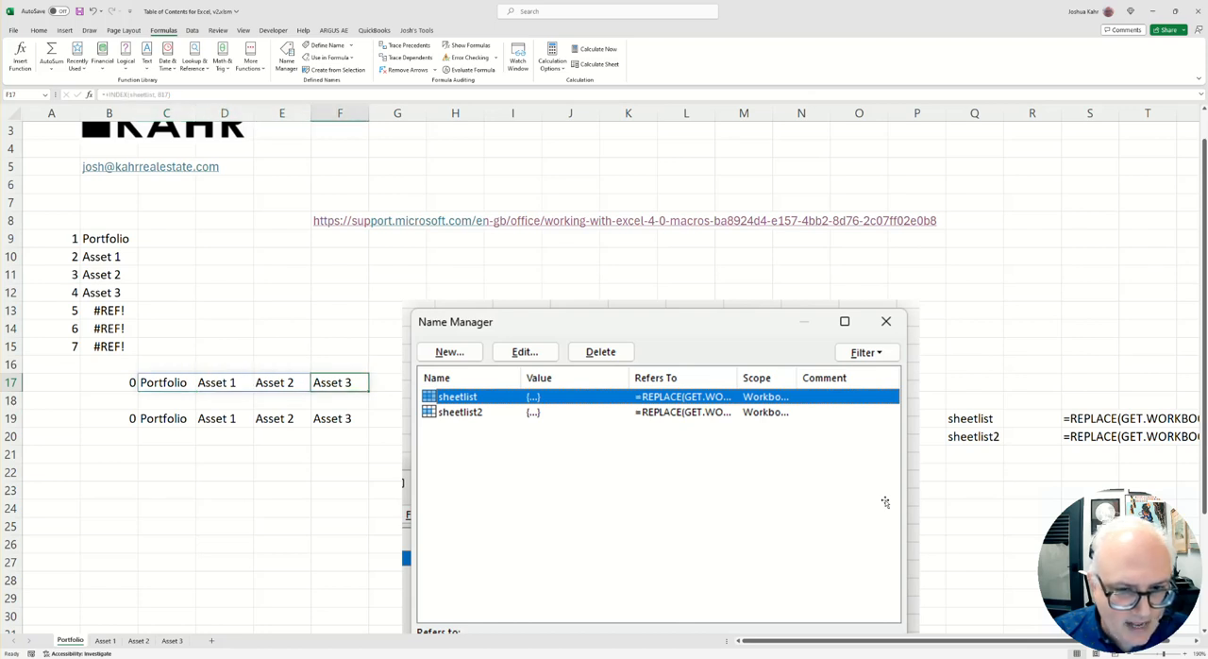
{"action": "mouse_move", "coordinate": [419, 355]}
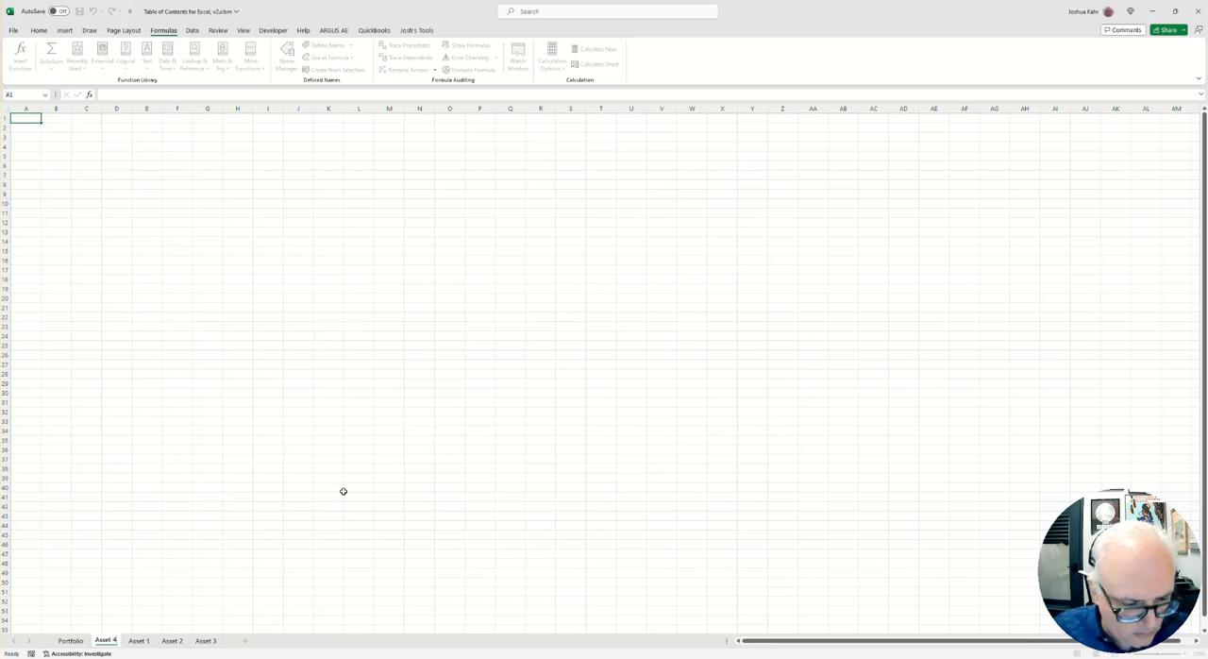
Step: Return to the Portfolio sheet showing the sheetlist name definitions
{"action": "left_click", "coordinate": [287, 55]}
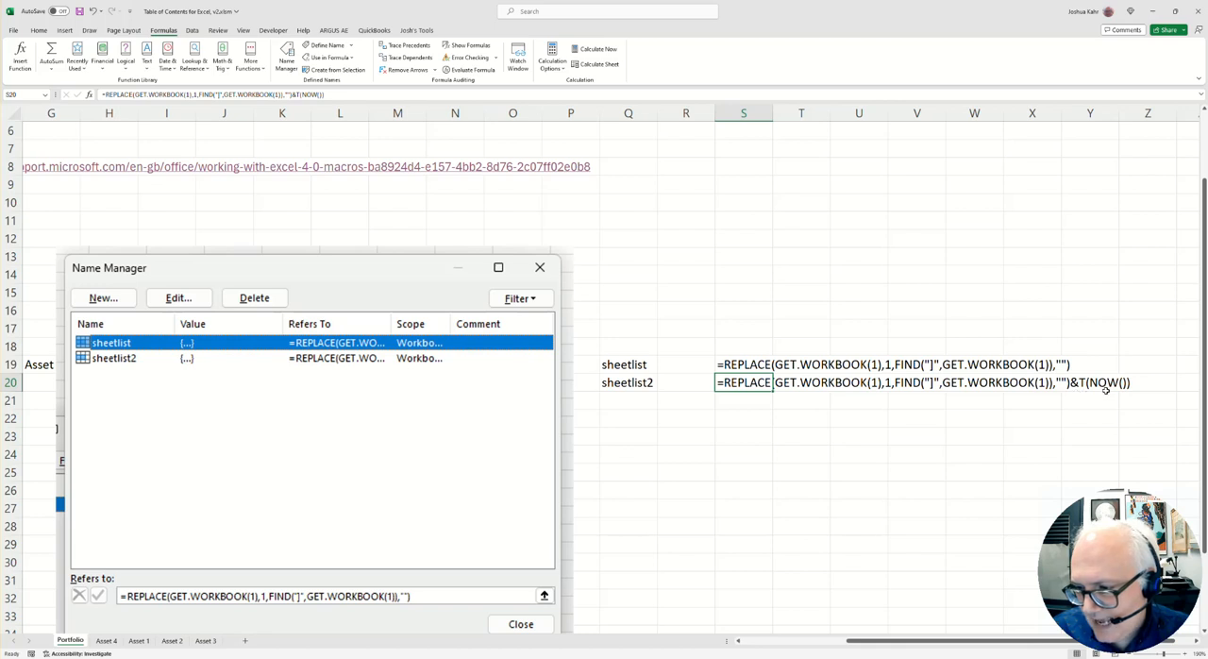
{"action": "mouse_move", "coordinate": [1110, 412]}
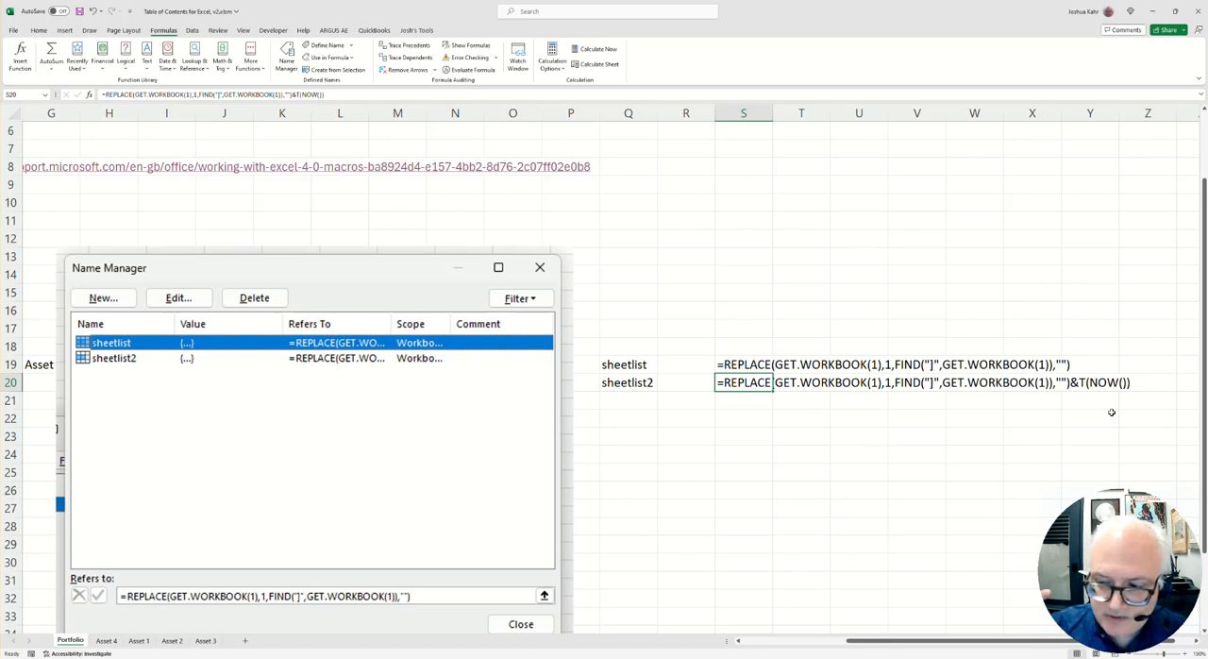
Step: Check the row 19 sheetlist2 formula now listing the new Asset 4 sheet
{"action": "left_click", "coordinate": [627, 381]}
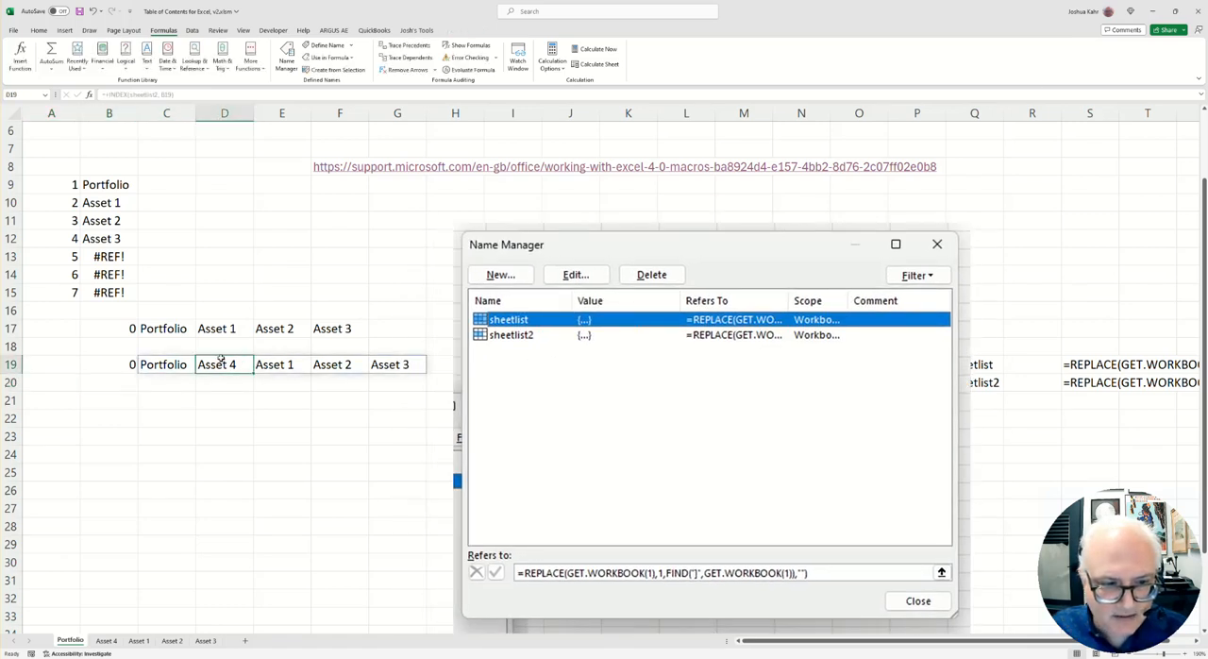
Step: Change B9 to =INDEX(sheetlist2,A9) and fill it down column B to pick up Asset 4
{"action": "left_click", "coordinate": [109, 202]}
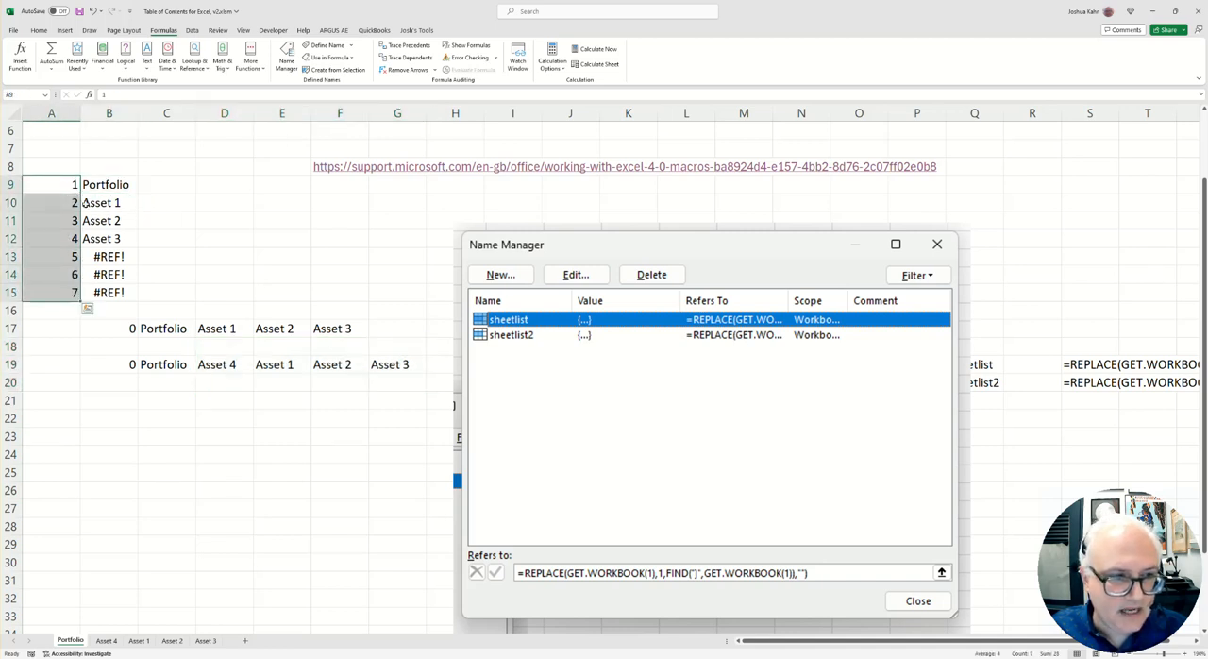
{"action": "left_click", "coordinate": [110, 185]}
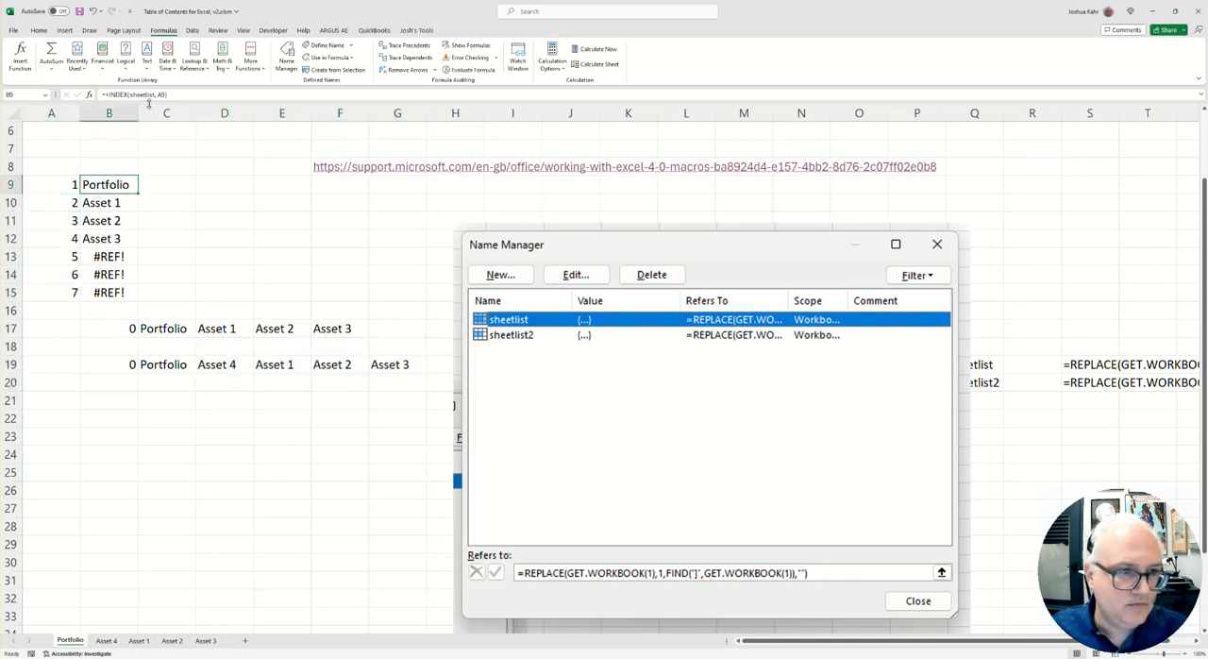
{"action": "type", "text": "sheetlist2,"}
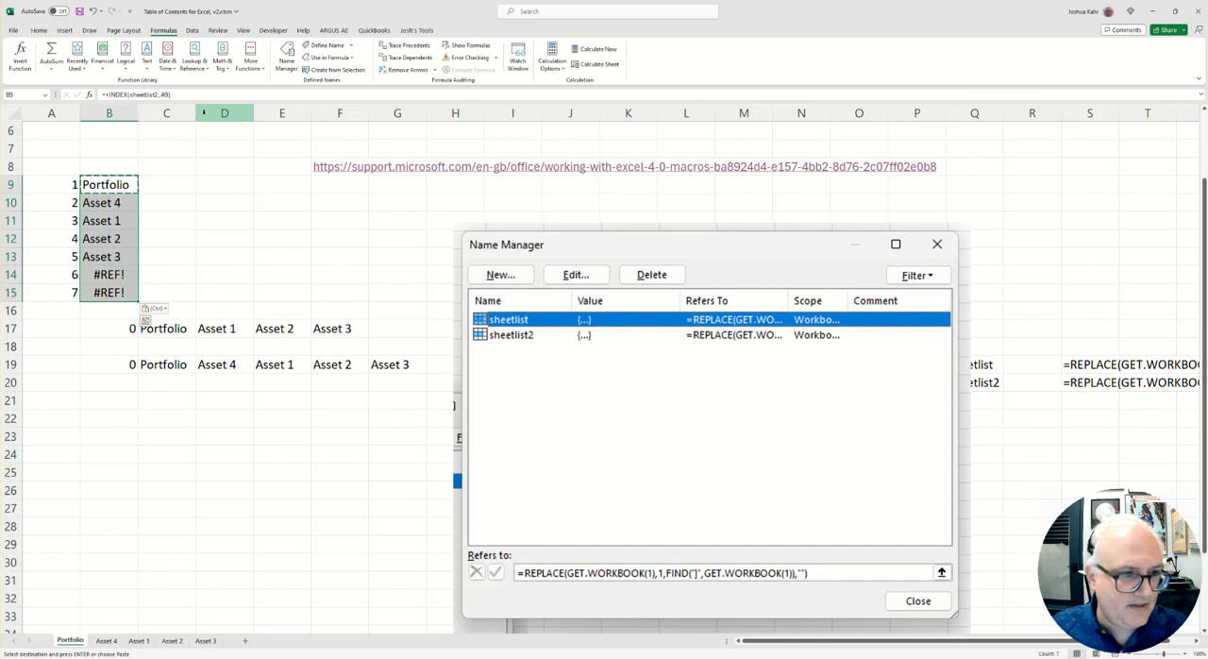
{"action": "left_click", "coordinate": [110, 257]}
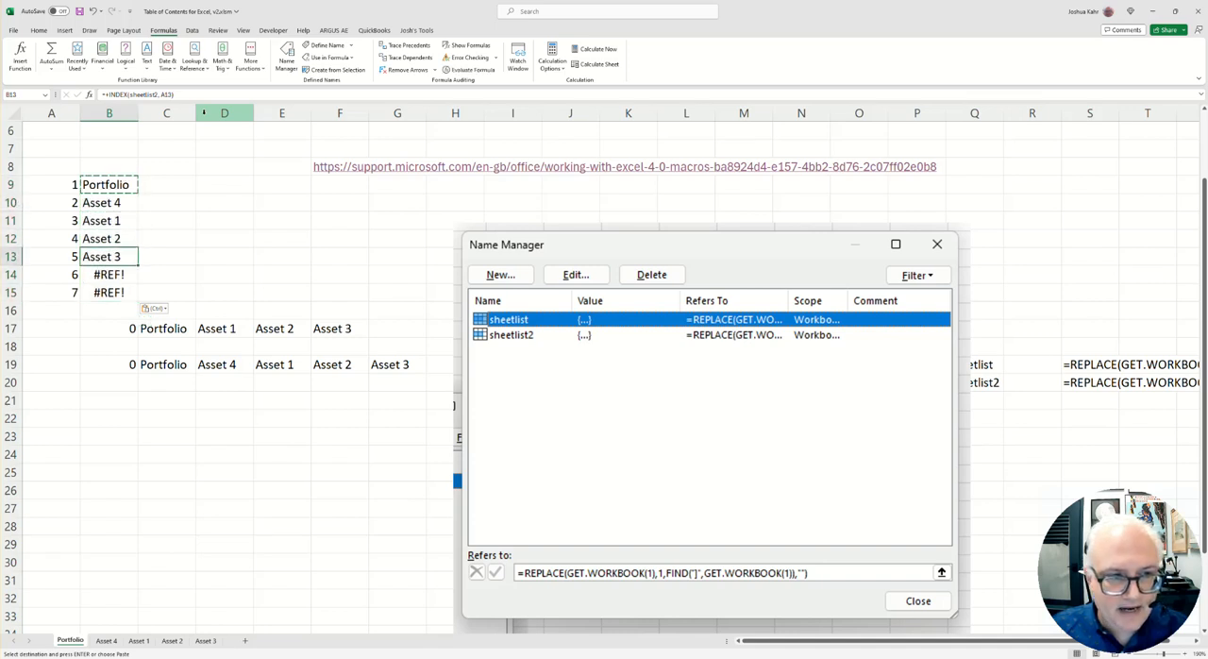
{"action": "left_click", "coordinate": [109, 202]}
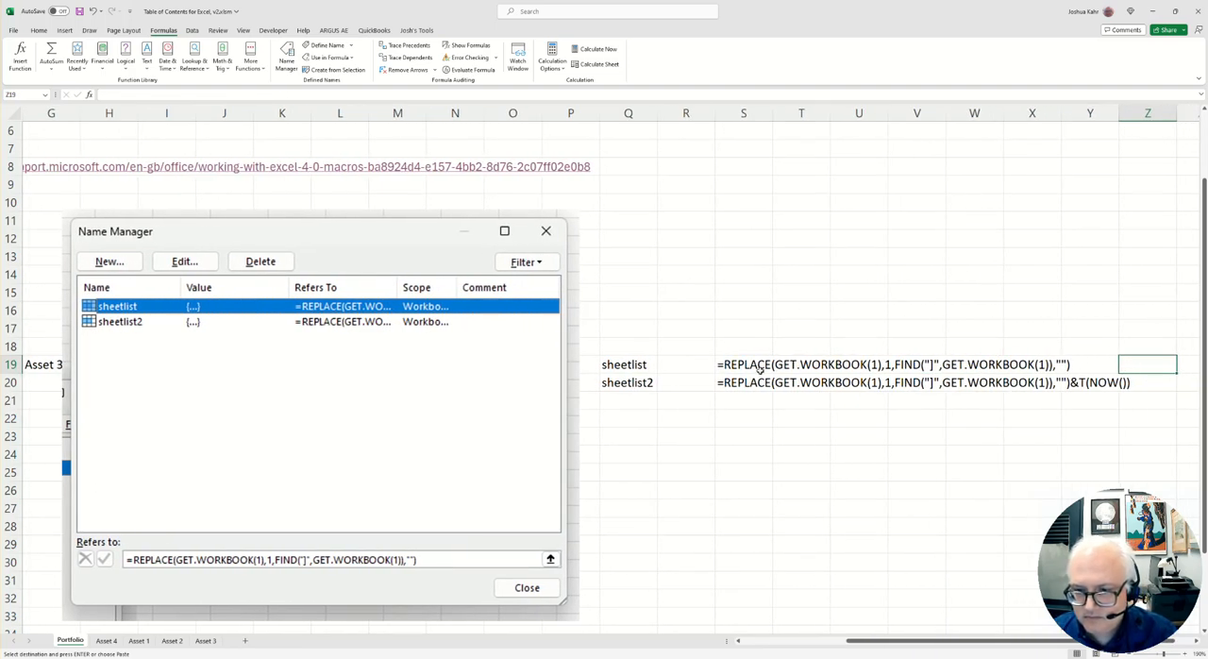
{"action": "left_click", "coordinate": [891, 365]}
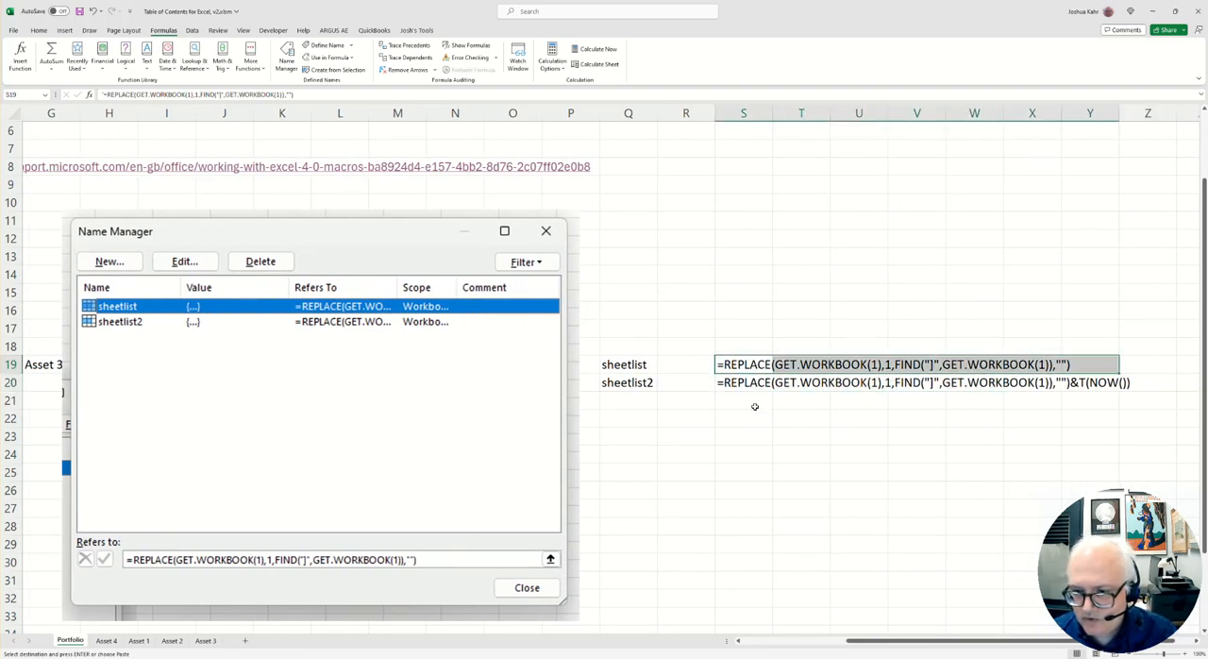
{"action": "left_click", "coordinate": [916, 381]}
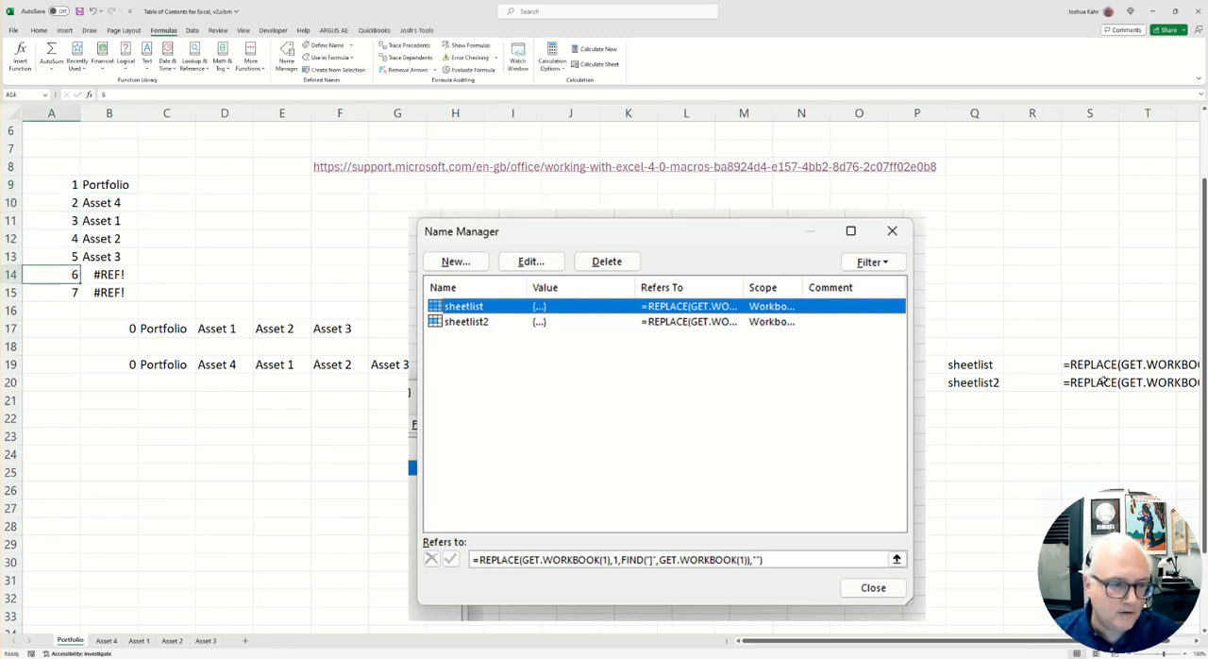
{"action": "left_click", "coordinate": [110, 364]}
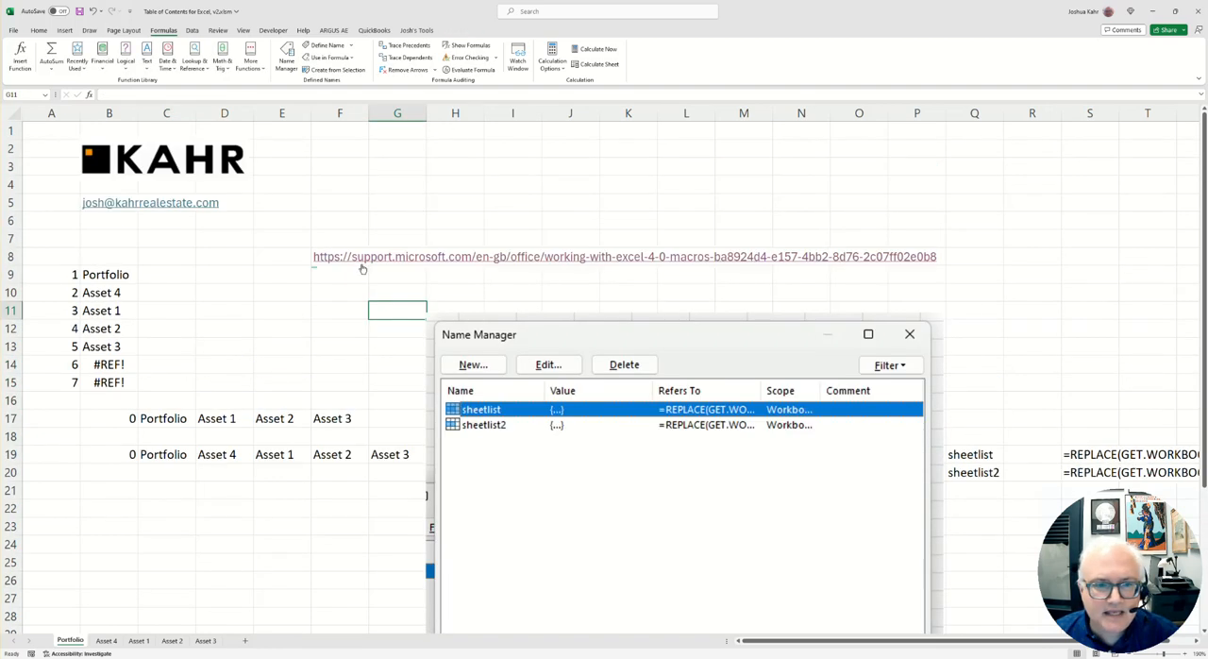
{"action": "mouse_move", "coordinate": [377, 257]}
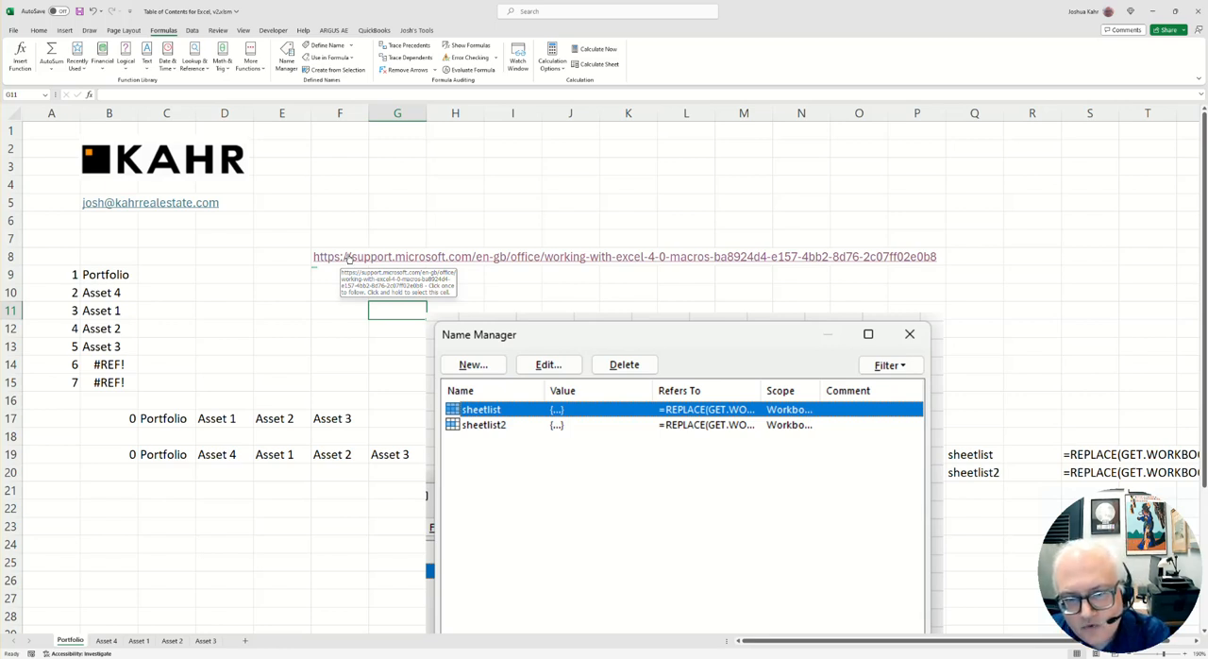
{"action": "mouse_move", "coordinate": [329, 491]}
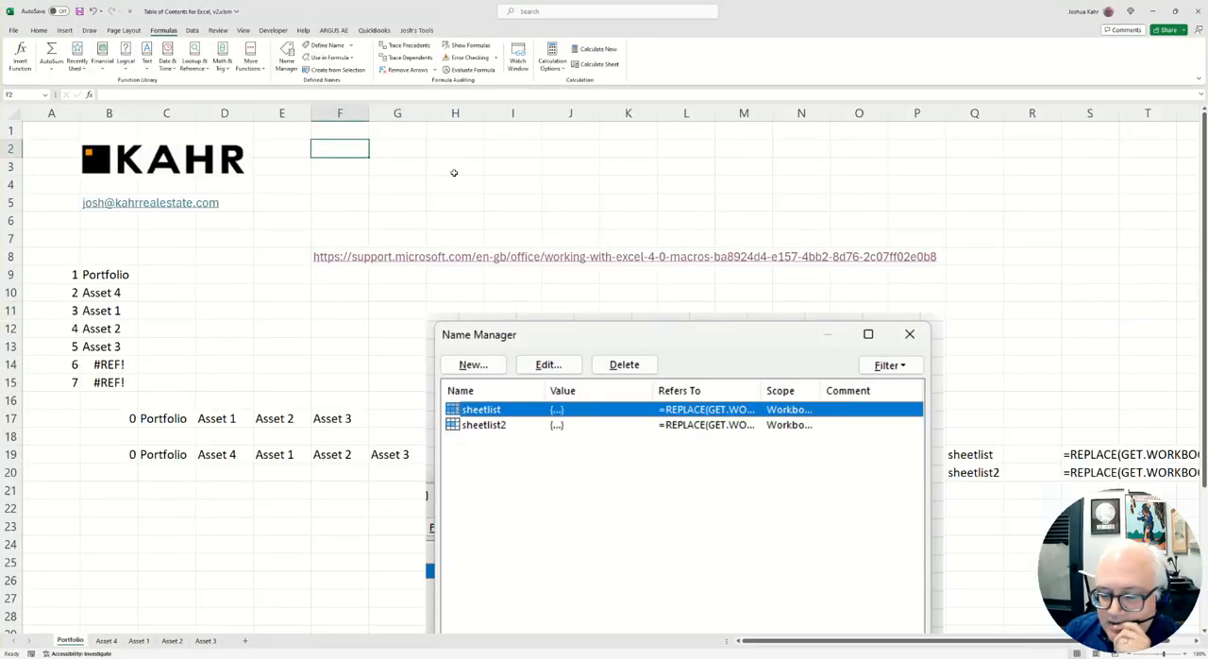
{"action": "mouse_move", "coordinate": [457, 181]}
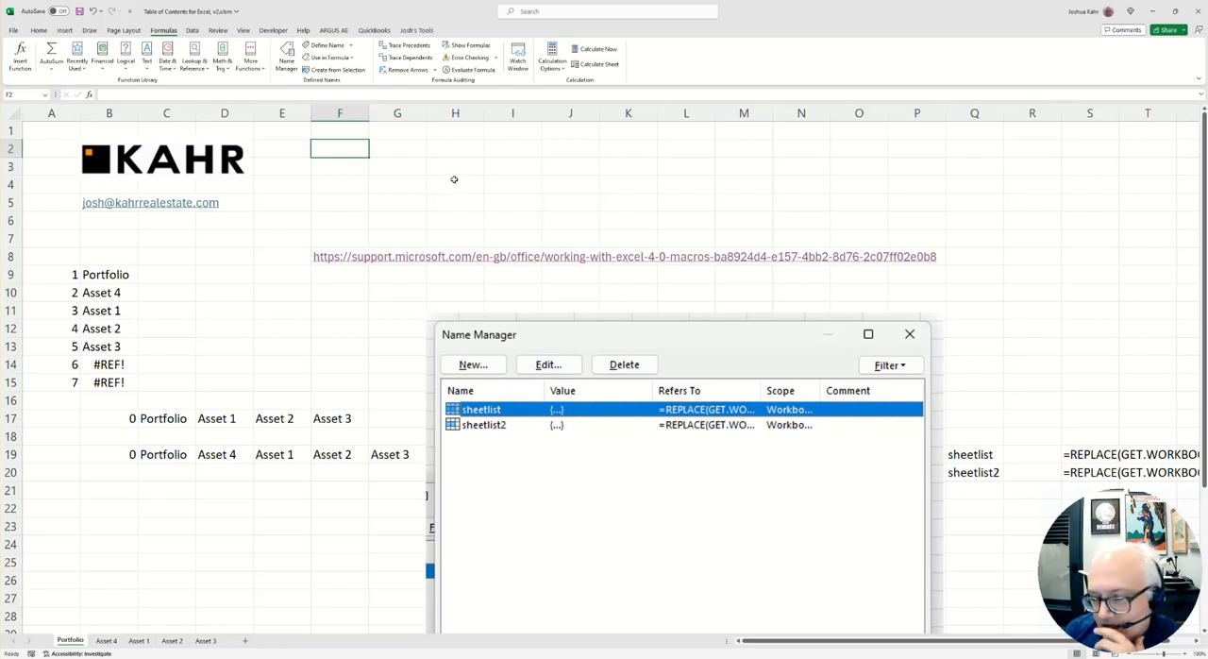
{"action": "mouse_move", "coordinate": [476, 179]}
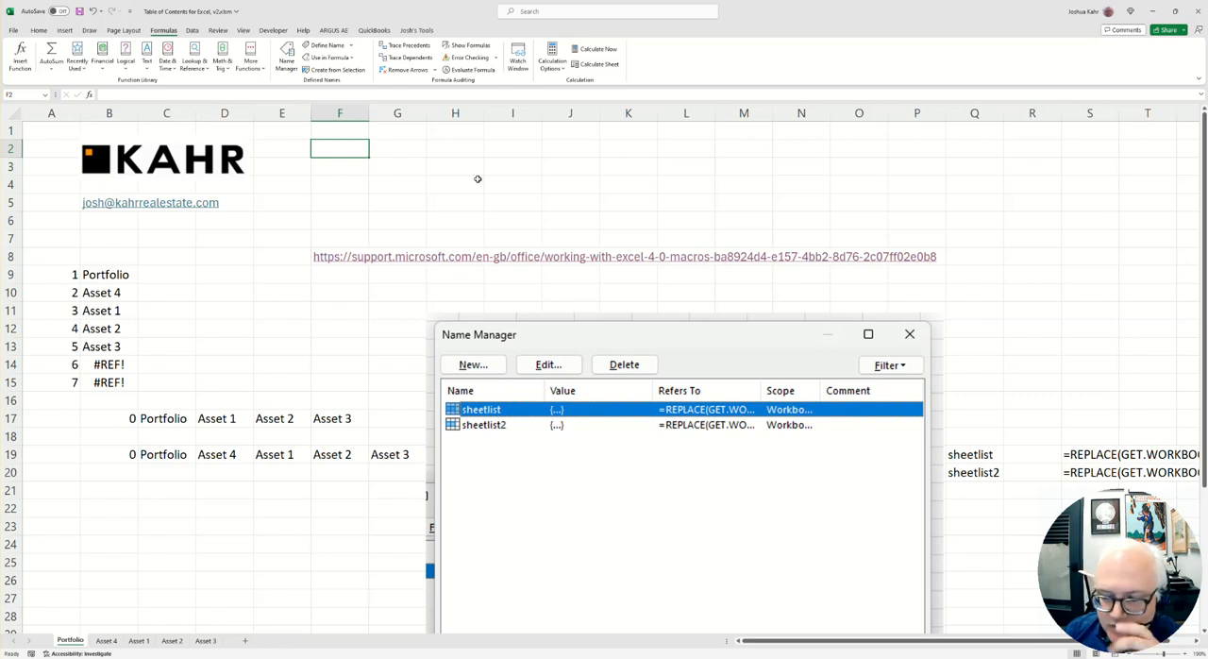
{"action": "mouse_move", "coordinate": [540, 208]}
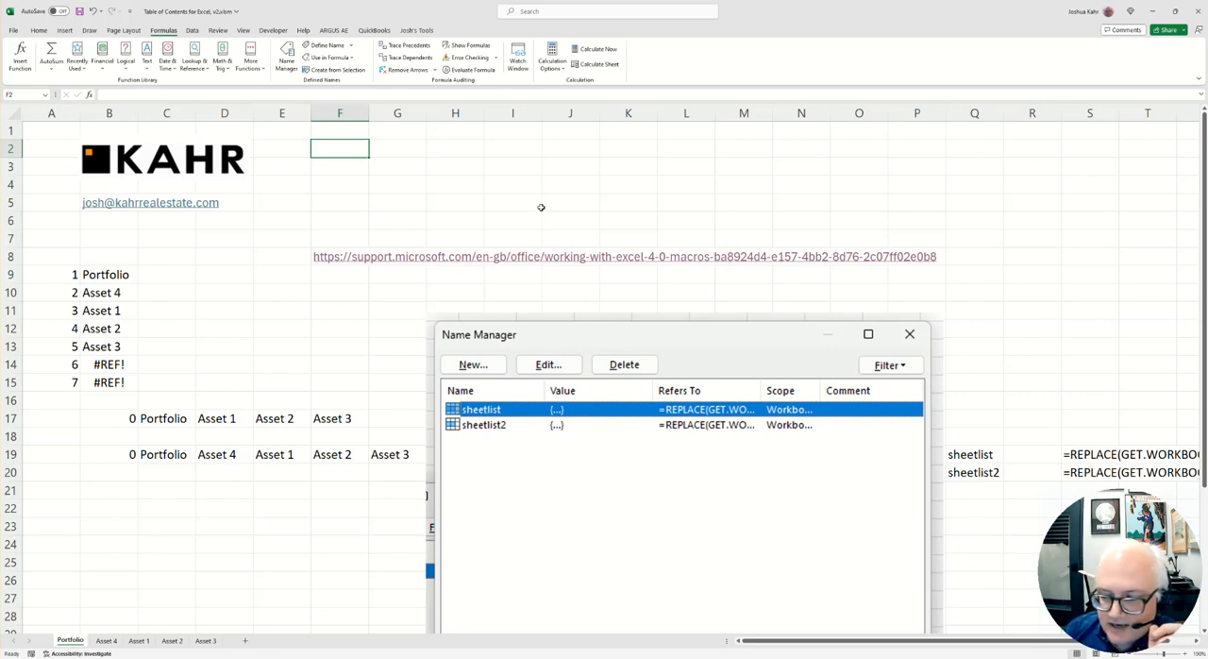